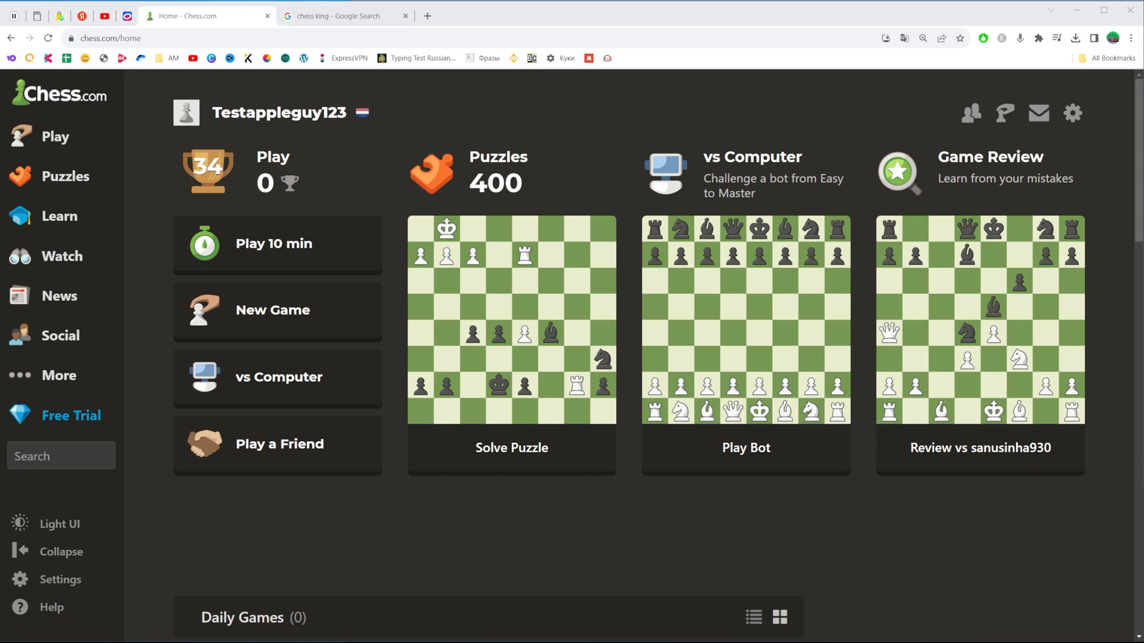
mouse_move(122, 87)
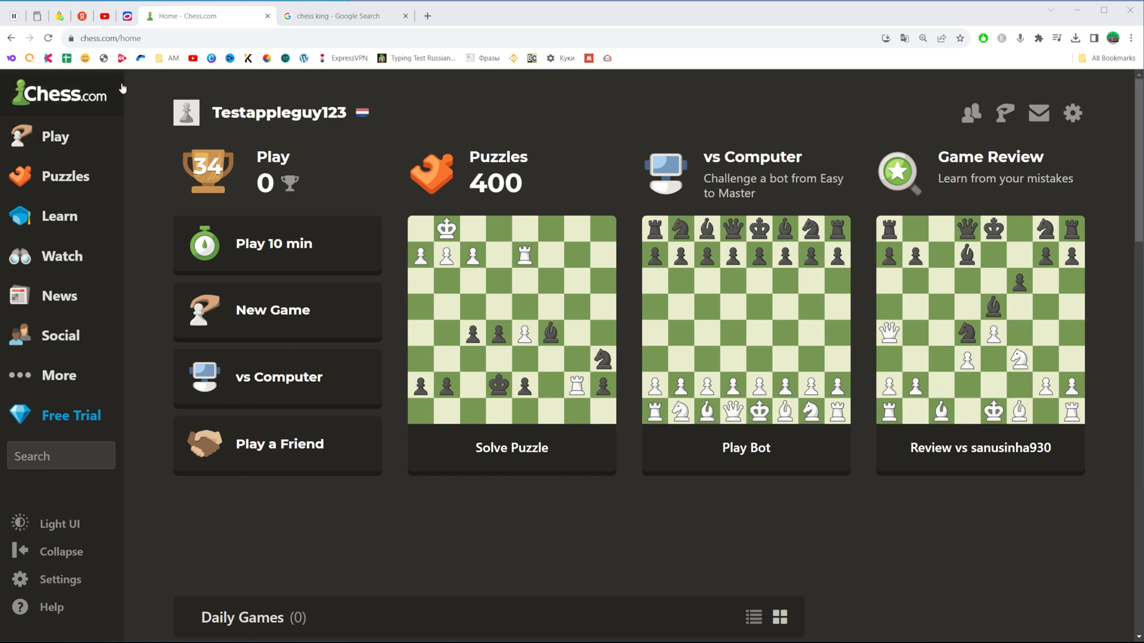
Reveal the Settings menu from the home page's left sidebar
click(110, 38)
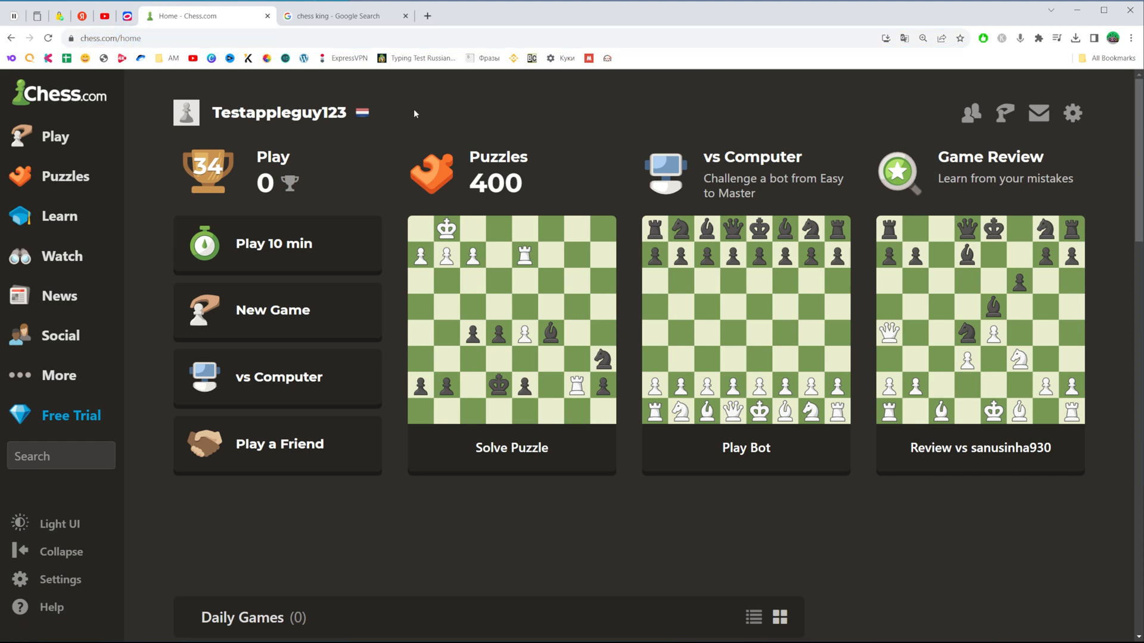
mouse_move(233, 116)
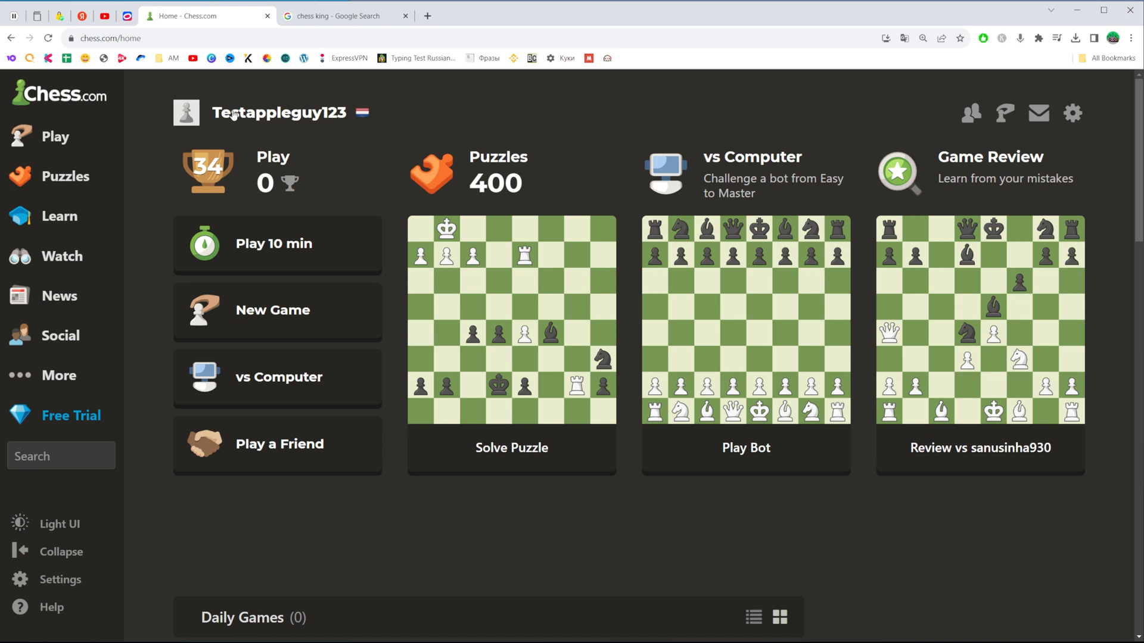
mouse_move(200, 124)
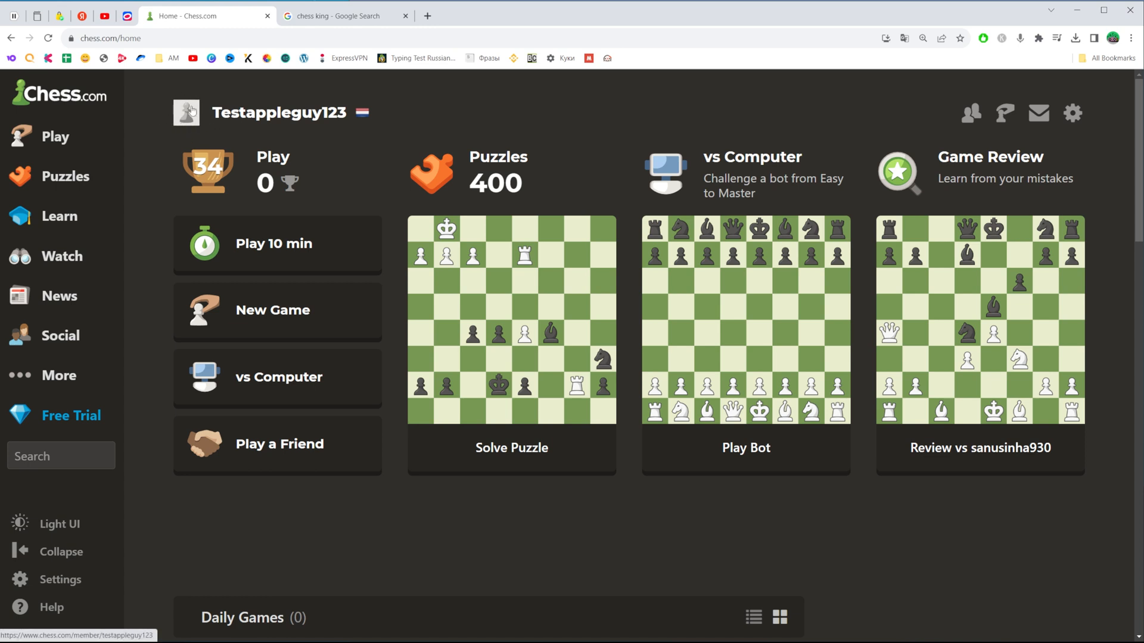
mouse_move(187, 112)
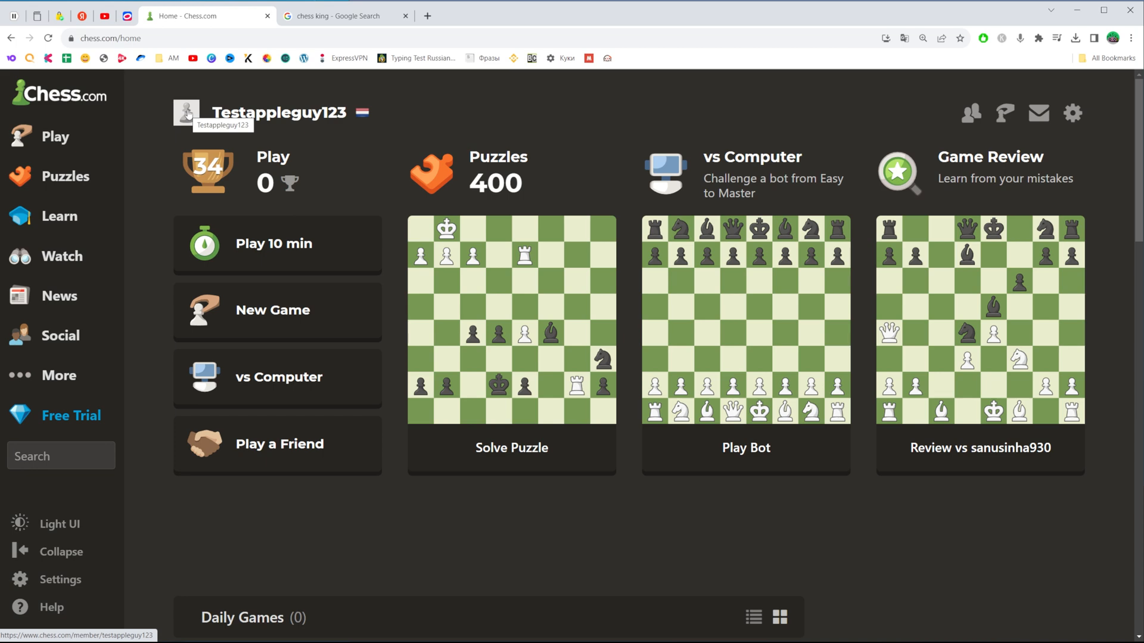
mouse_move(178, 100)
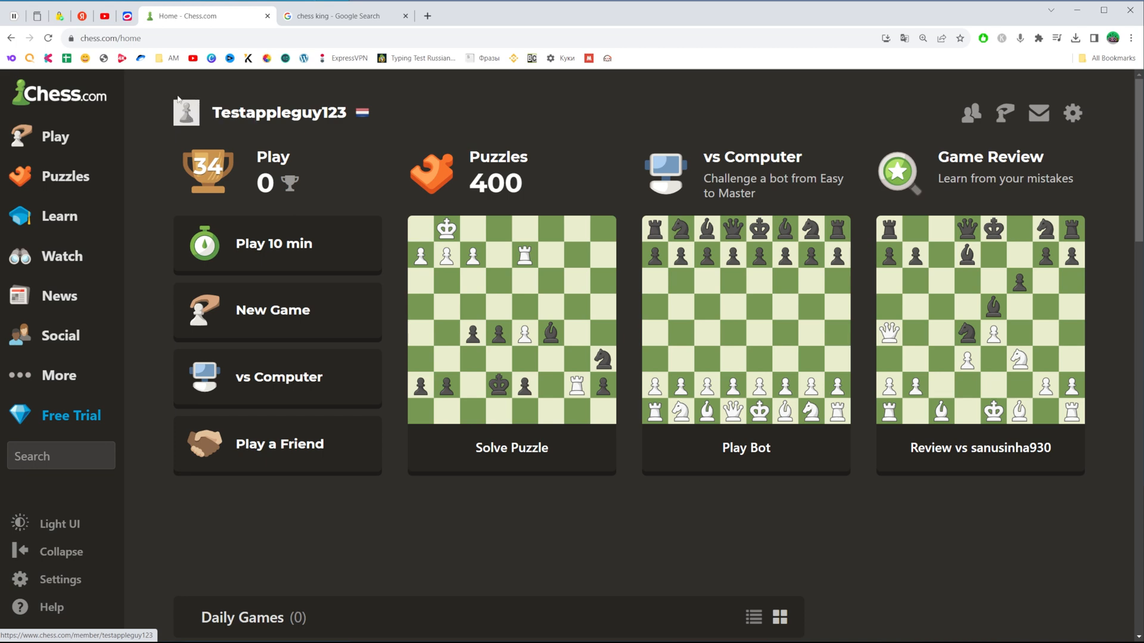
mouse_move(183, 120)
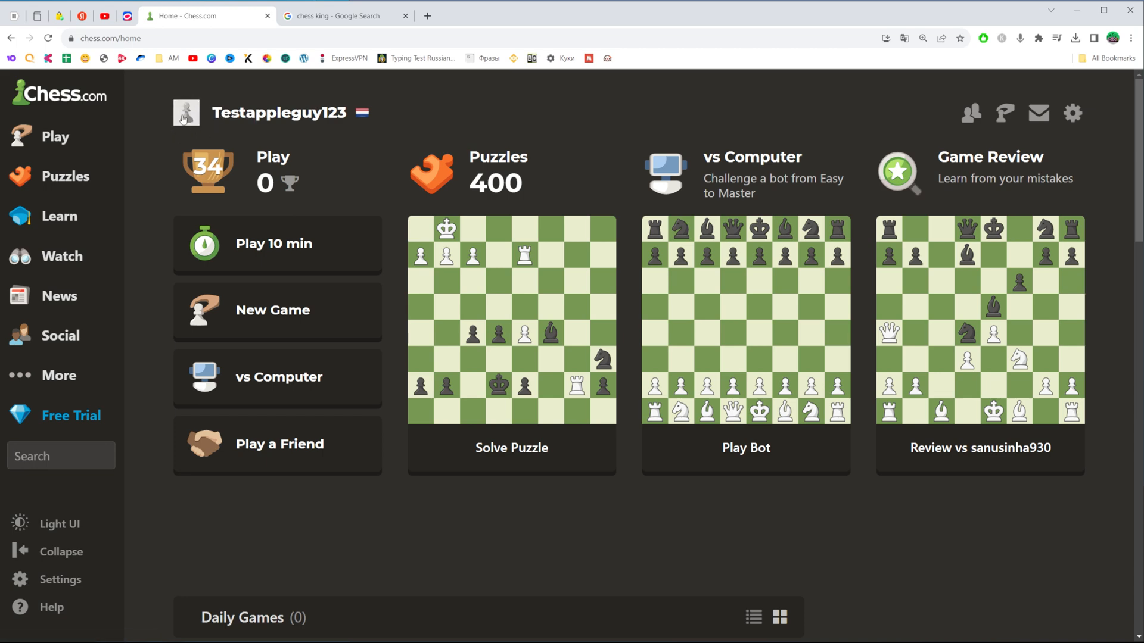
mouse_move(185, 112)
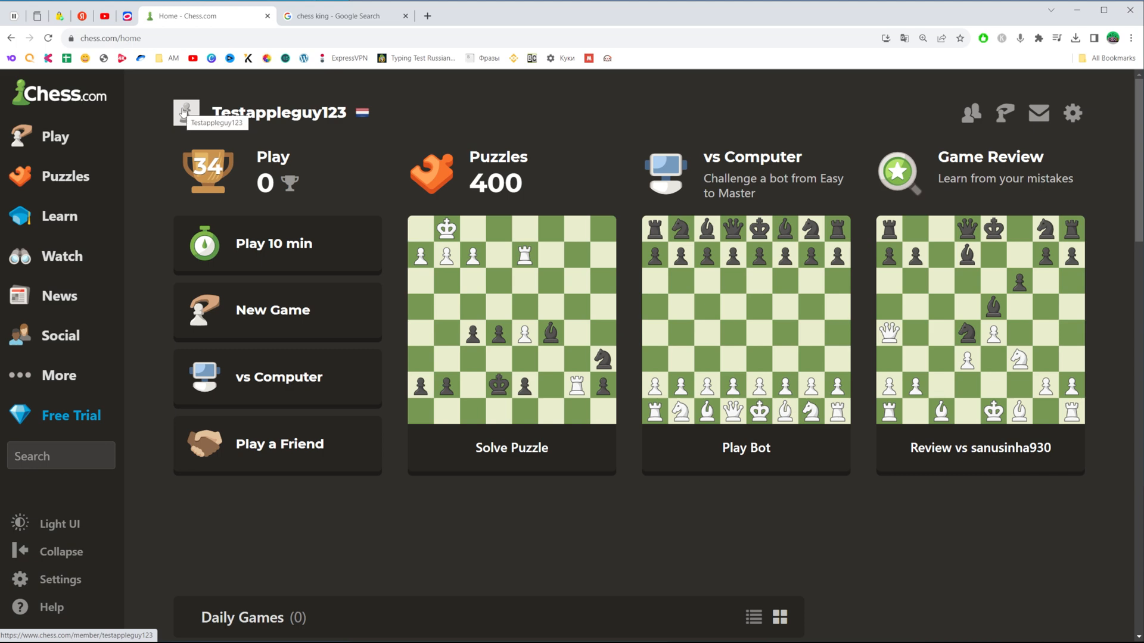
click(59, 579)
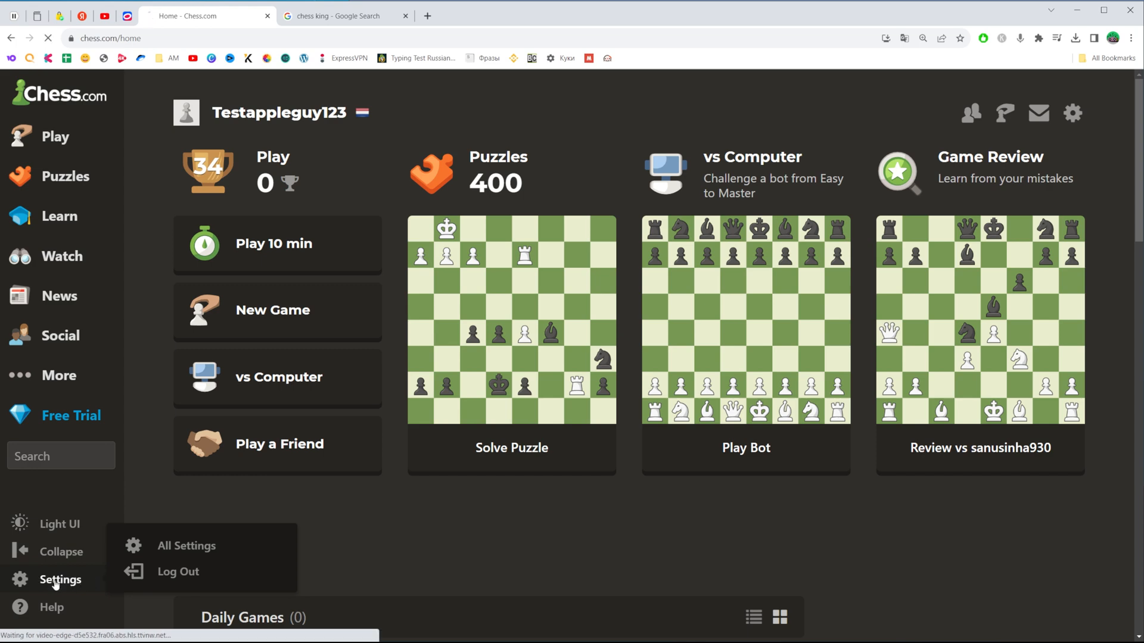
Go to All Settings and start adding a picture over the placeholder pawn avatar
click(187, 546)
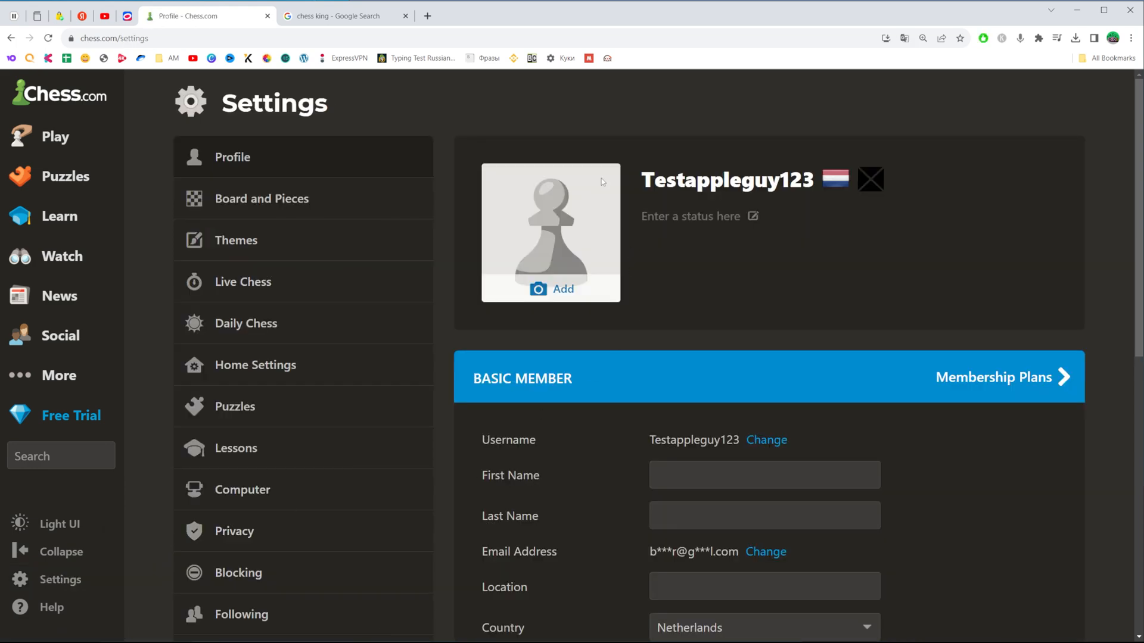
mouse_move(541, 320)
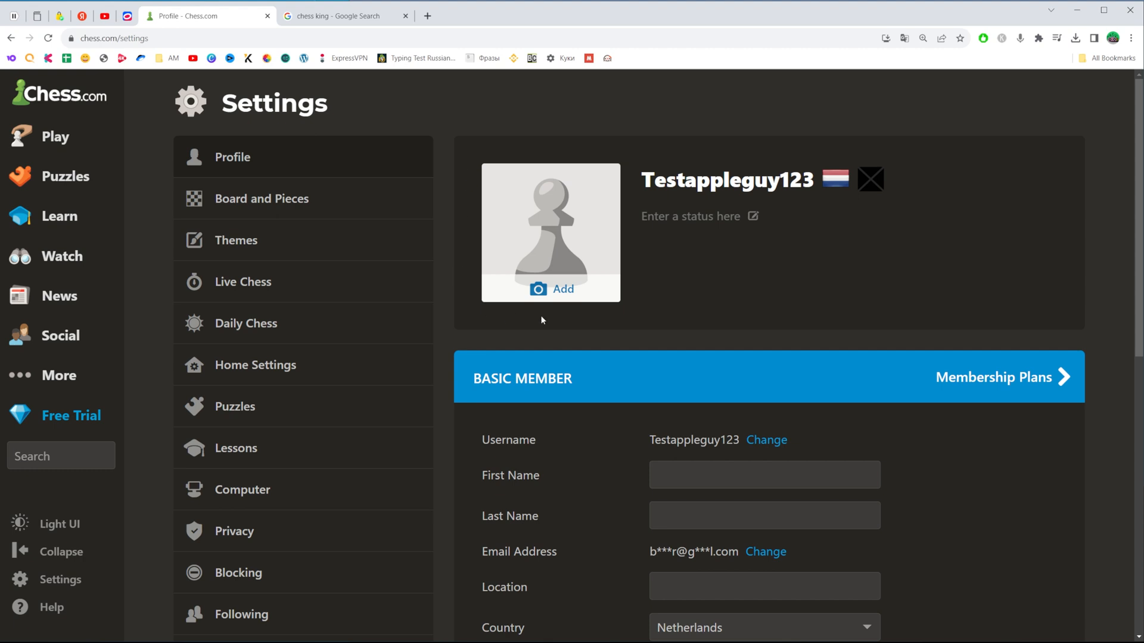
mouse_move(493, 295)
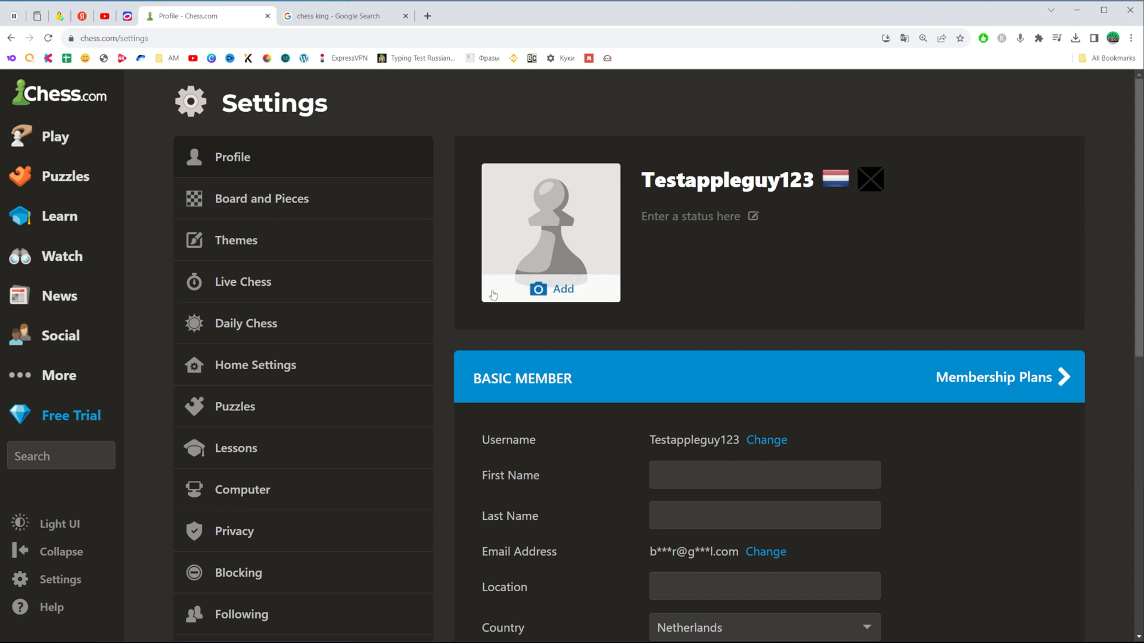
mouse_move(593, 284)
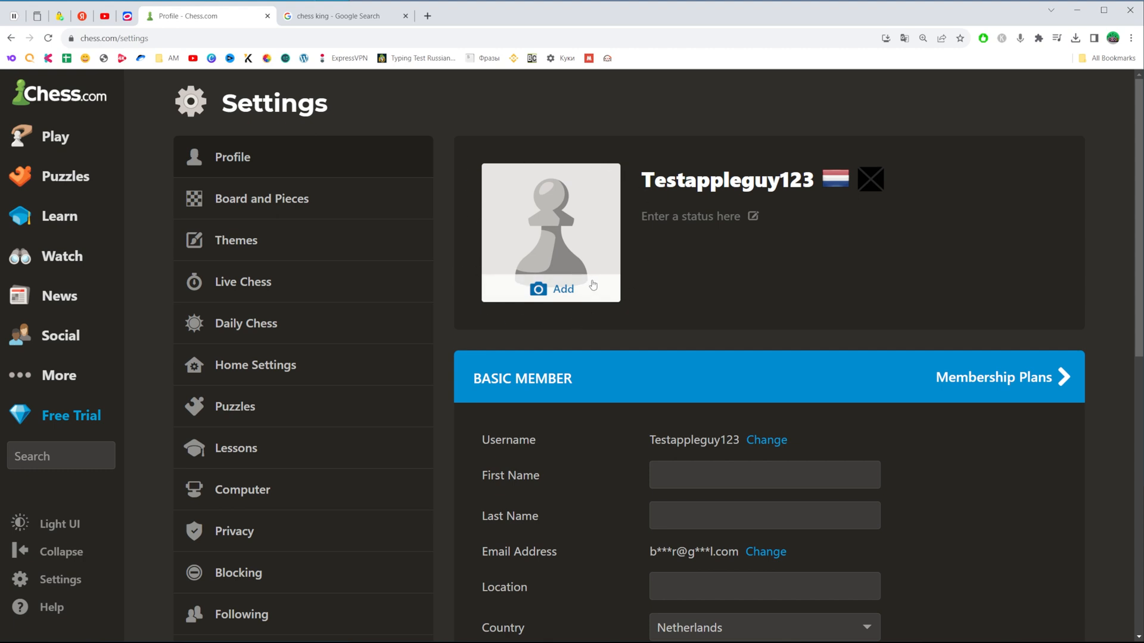
mouse_move(551, 315)
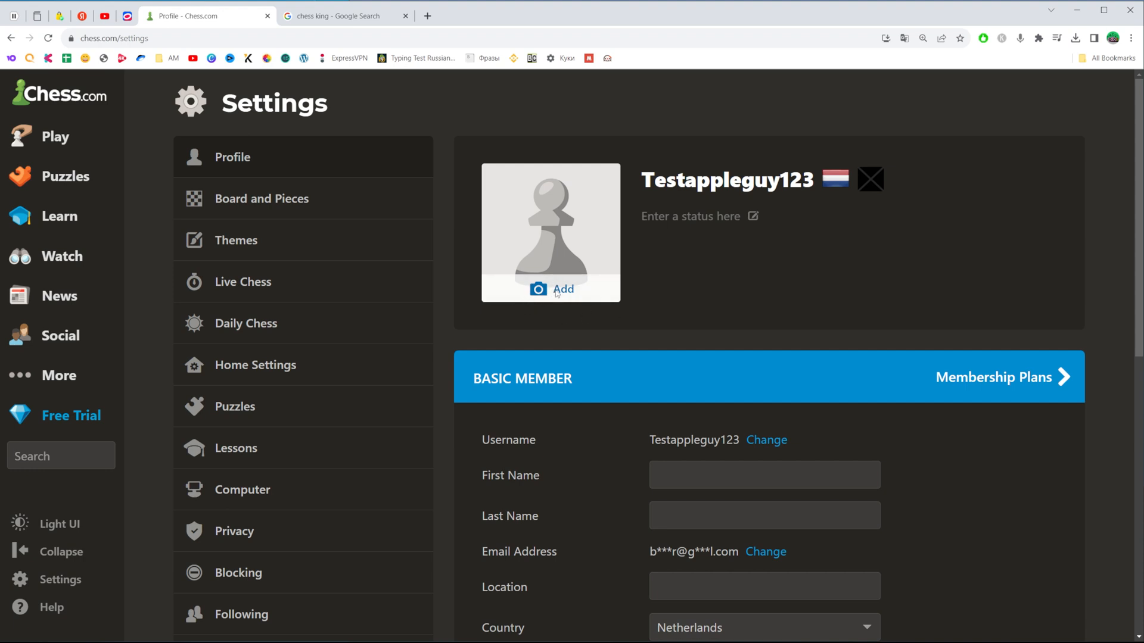
click(554, 290)
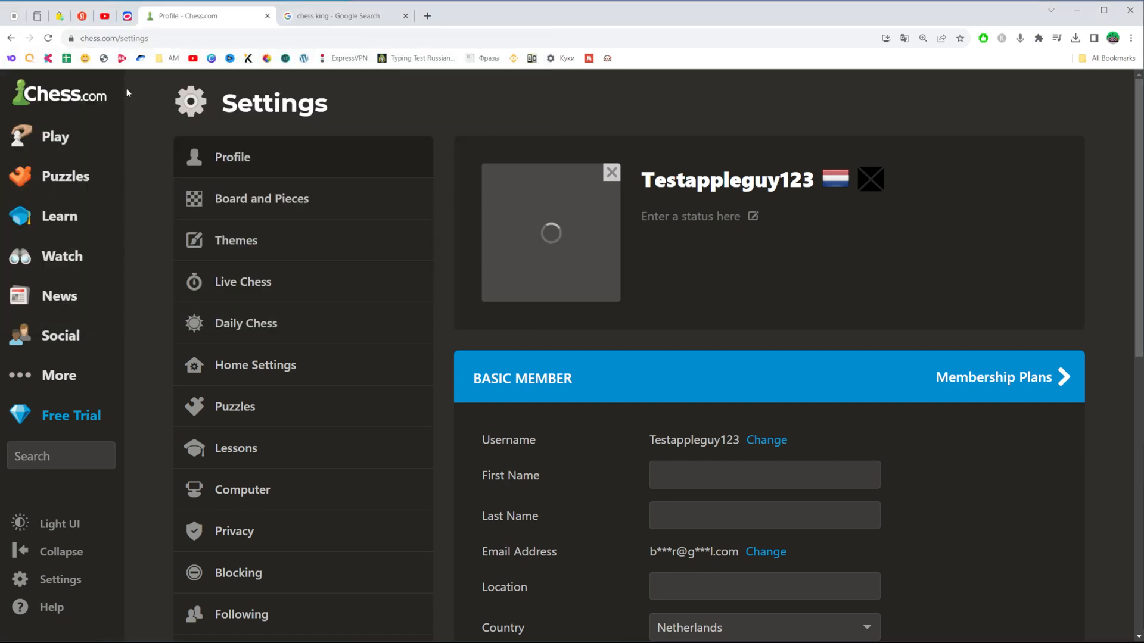
Upload the crowned king image from the file dialog as the profile avatar
click(550, 232)
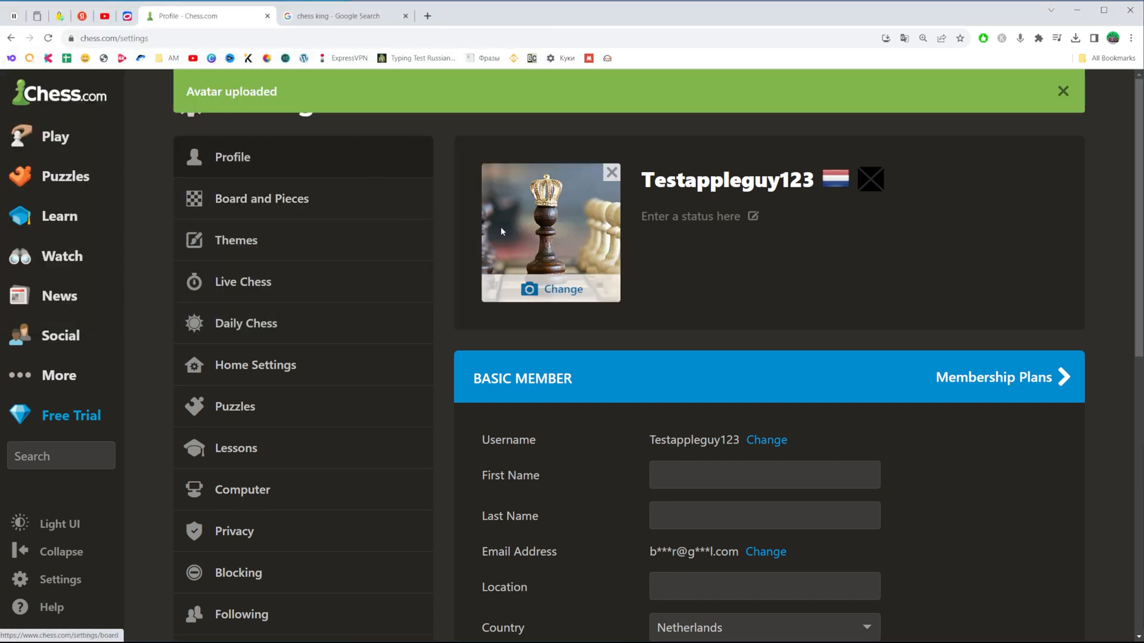
mouse_move(683, 278)
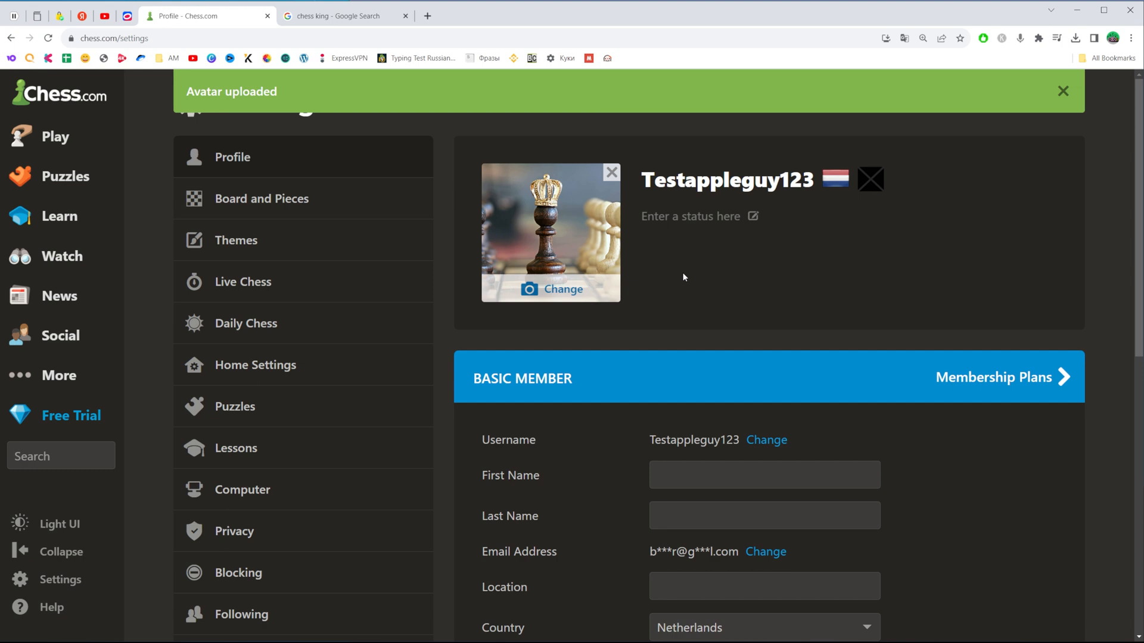
mouse_move(183, 118)
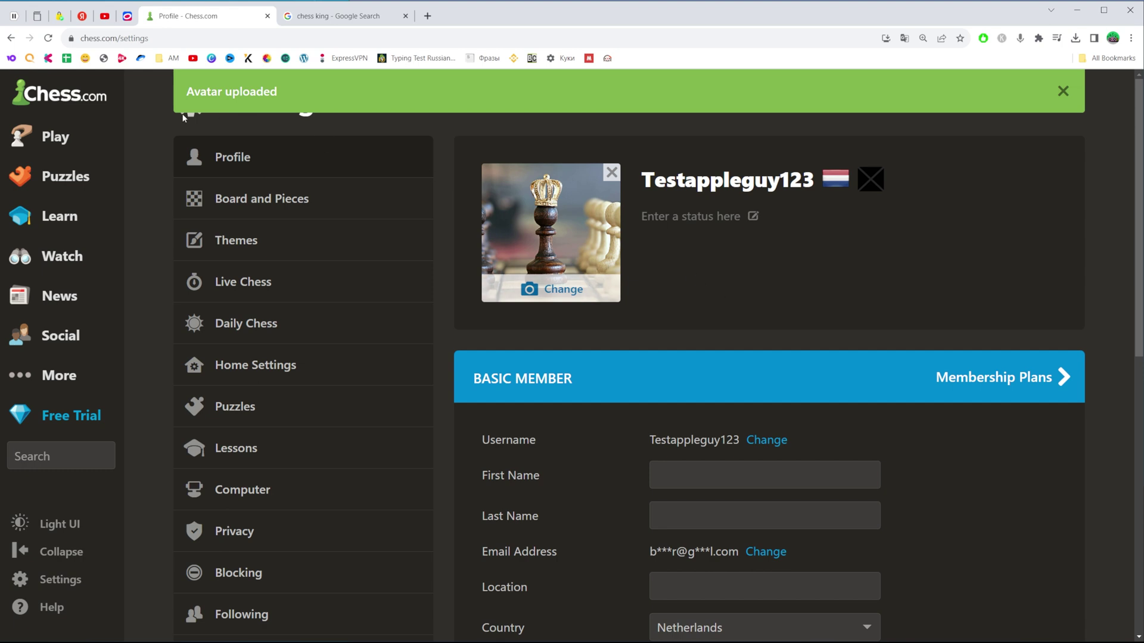
mouse_move(704, 261)
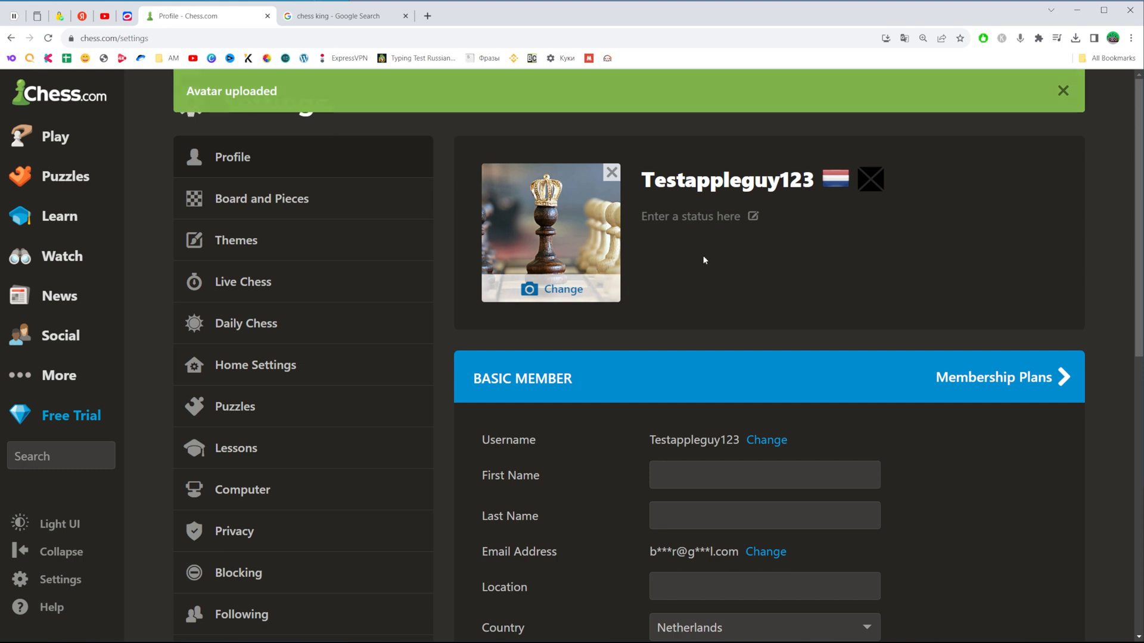
click(1063, 91)
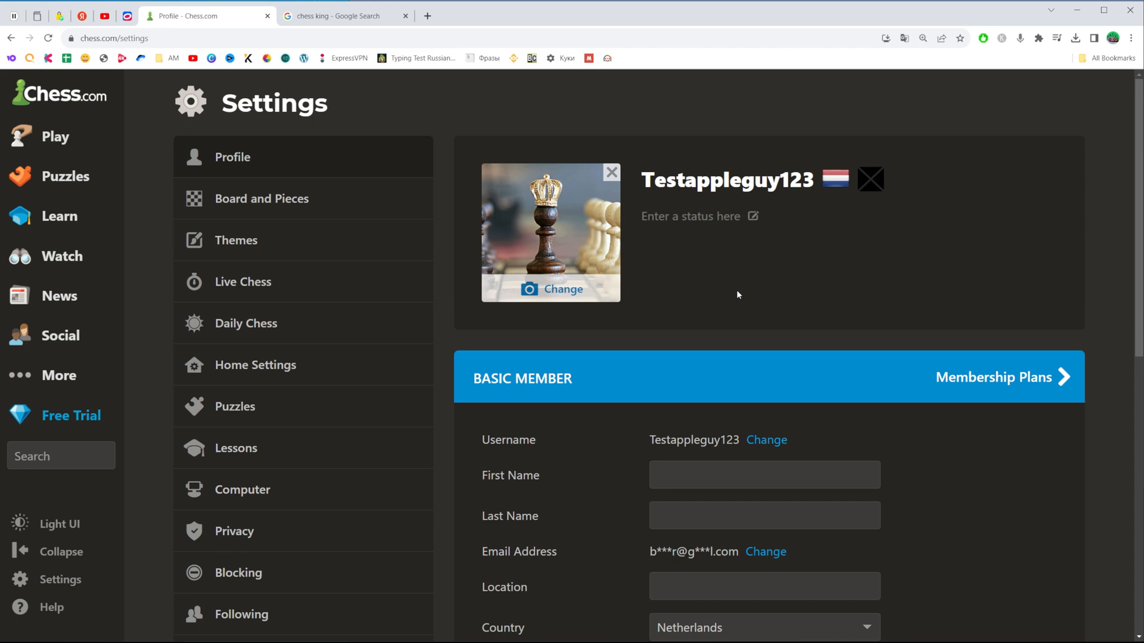
scroll(down, 3)
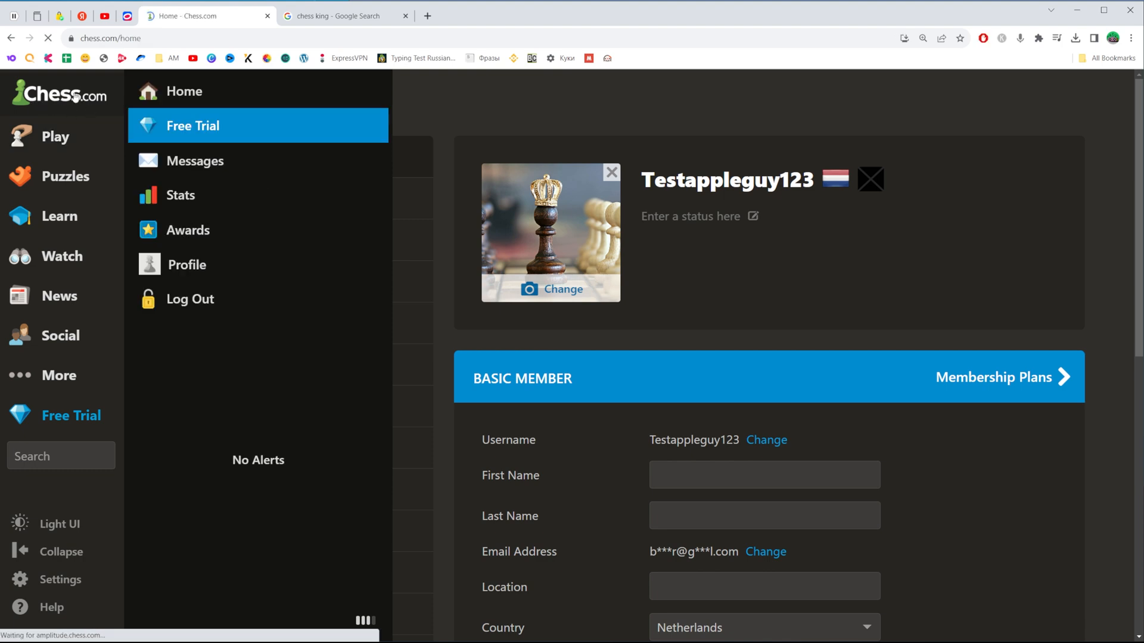
Return to the home page, now showing the crowned-king avatar beside the username
click(183, 91)
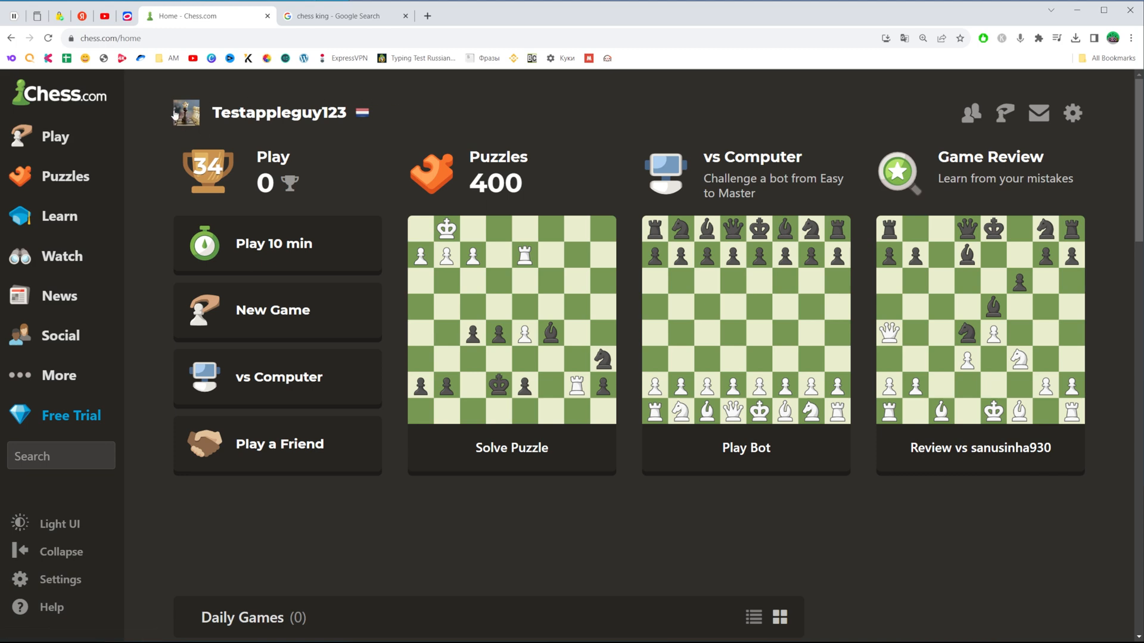
mouse_move(179, 113)
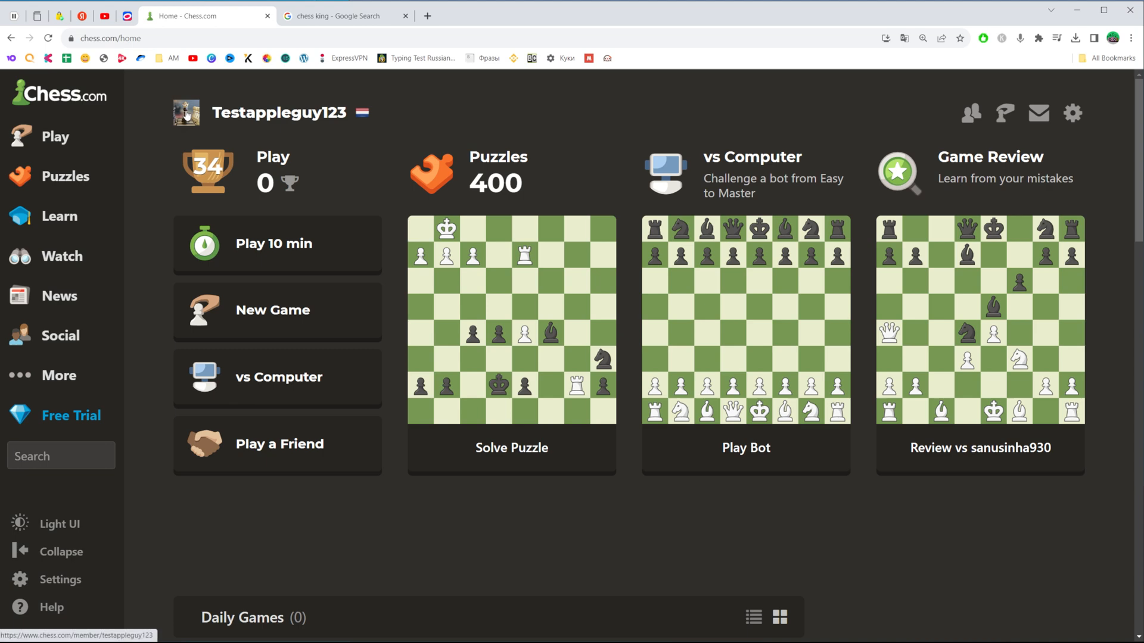
View the public member profile page displaying the crowned-king avatar
click(186, 112)
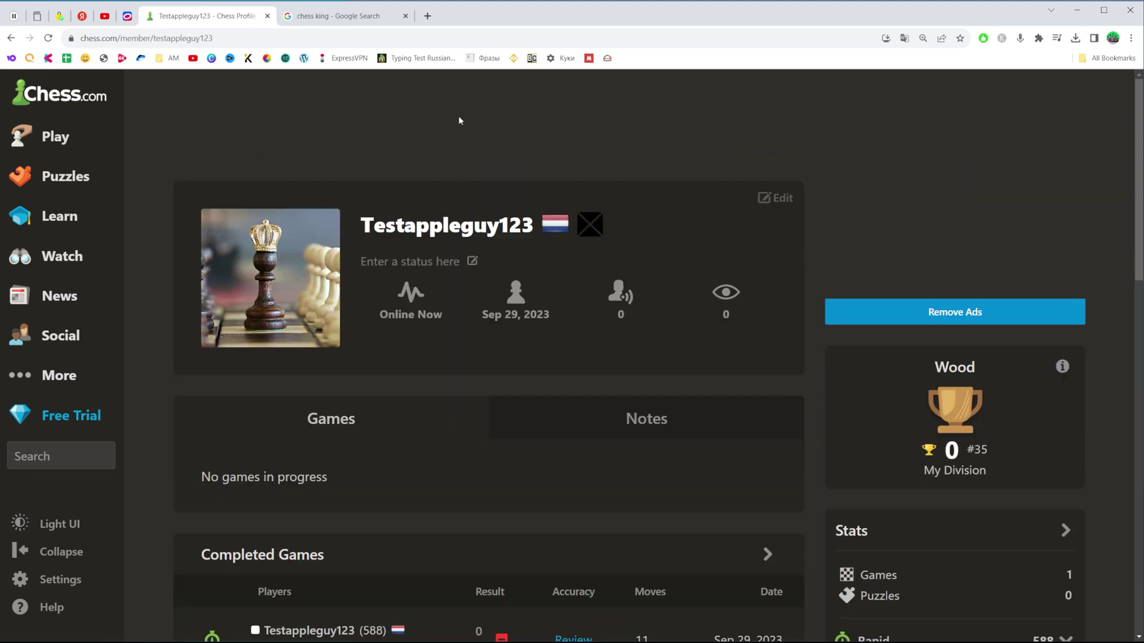
mouse_move(601, 138)
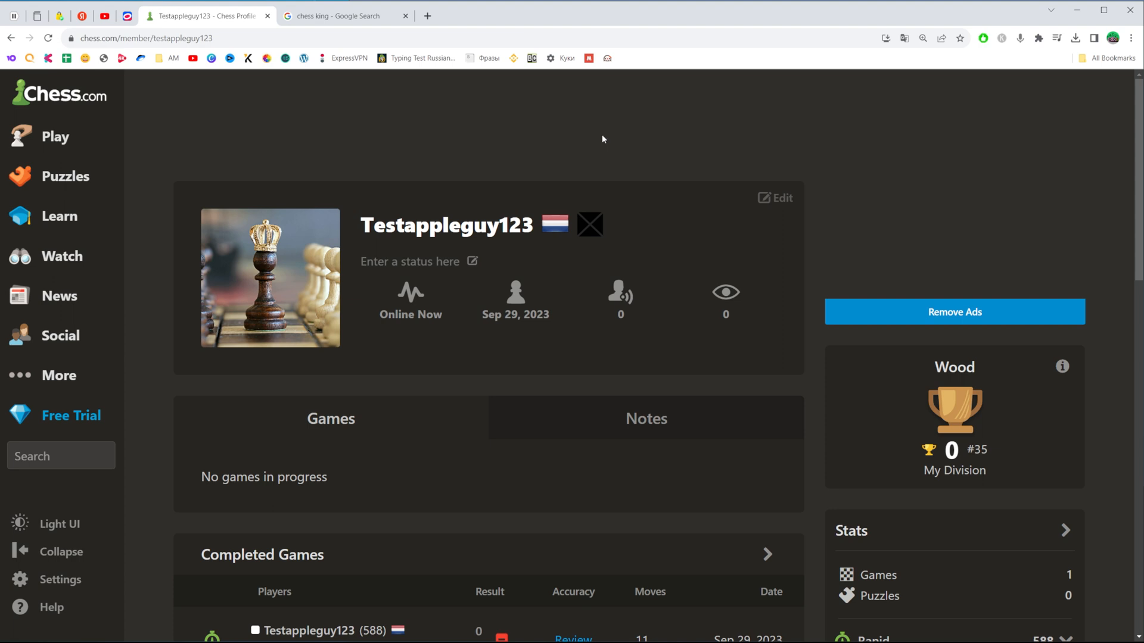